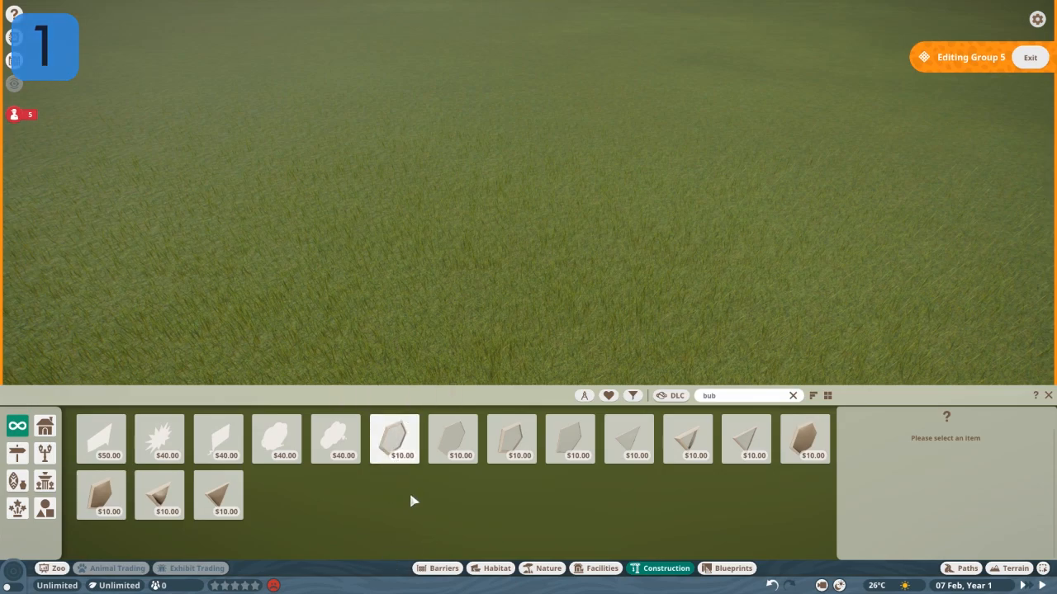
{"action": "mouse_move", "coordinate": [395, 439]}
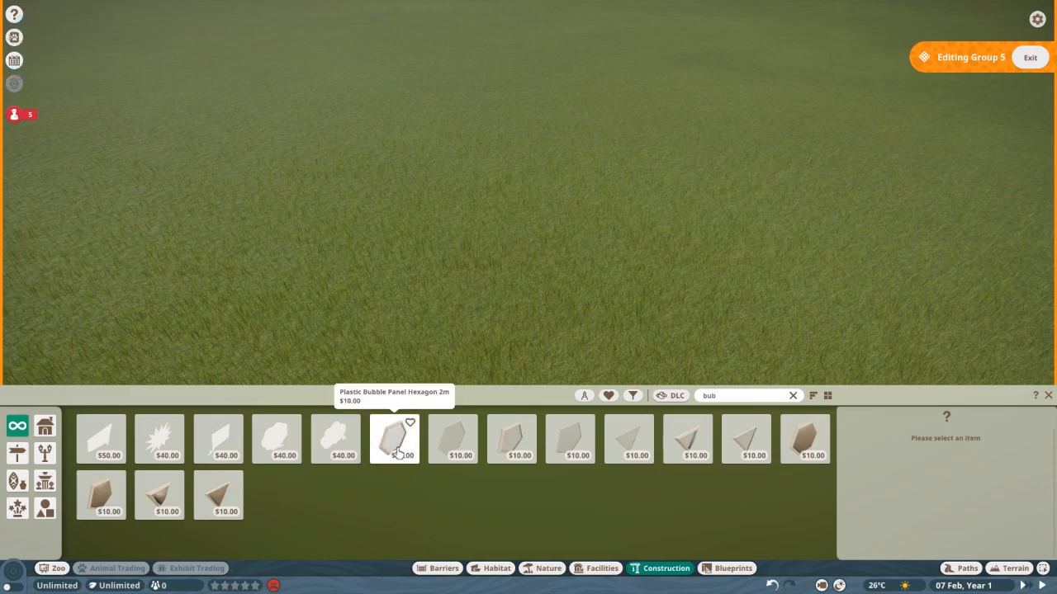
Place a Plastic Bubble Panel Hexagon 2m flat on the grass field.
{"action": "left_click", "coordinate": [393, 439]}
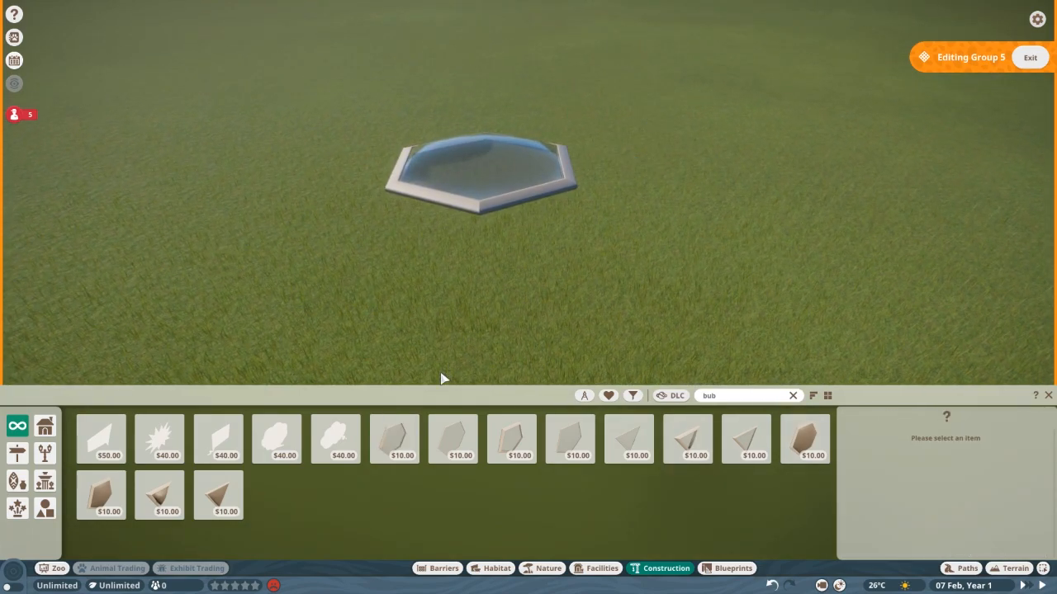
{"action": "left_click", "coordinate": [393, 439]}
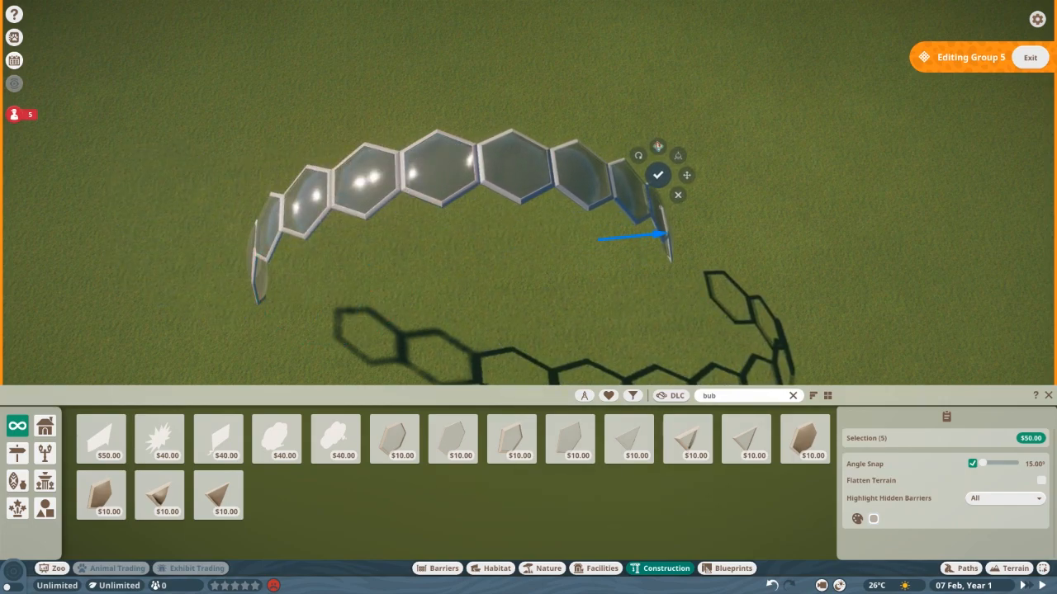
Confirm the tilted hexagon panels forming the rising arc.
{"action": "left_click", "coordinate": [660, 175]}
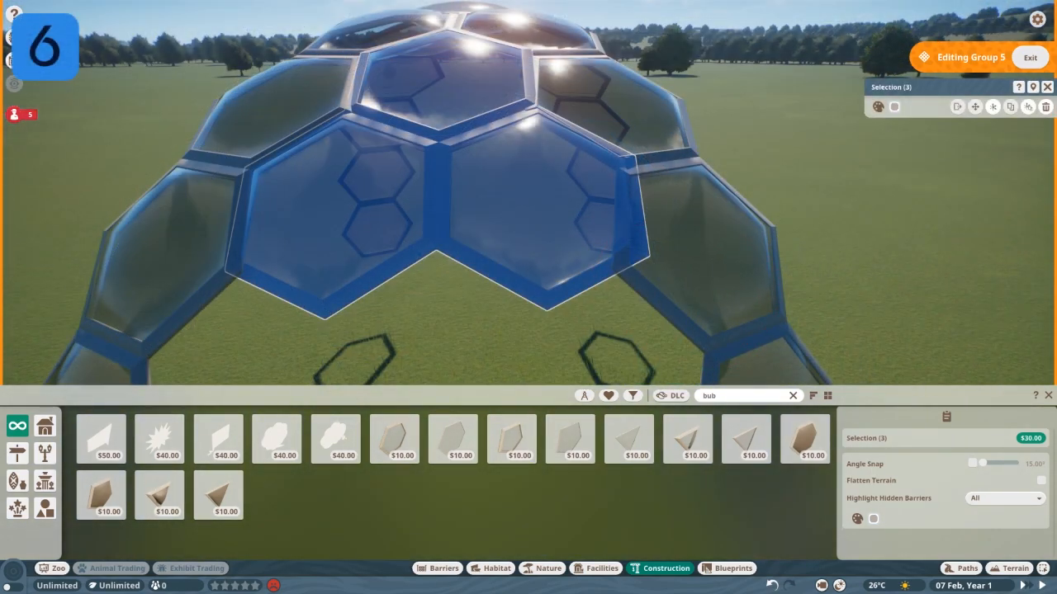
Add new hexagon bubble panels beside the dome to fill out its sides.
{"action": "left_click", "coordinate": [528, 214]}
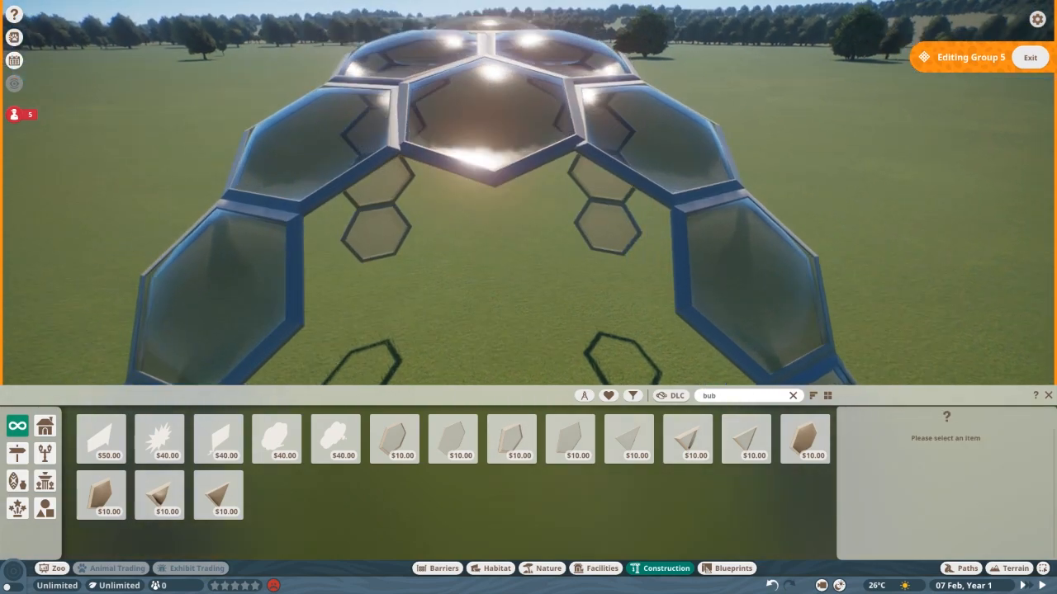
{"action": "left_click", "coordinate": [396, 456]}
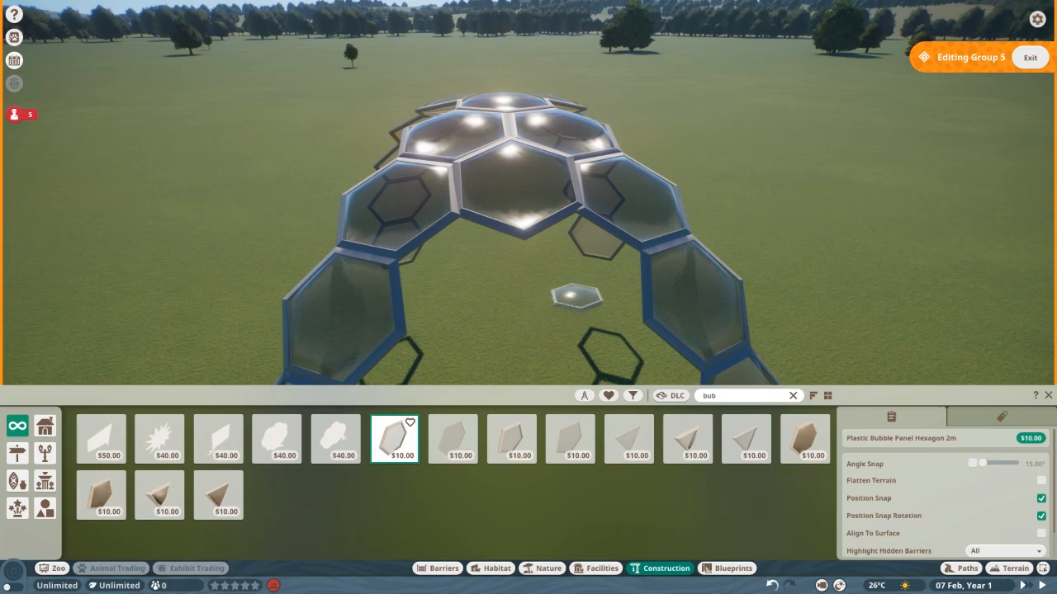
{"action": "left_click", "coordinate": [574, 294]}
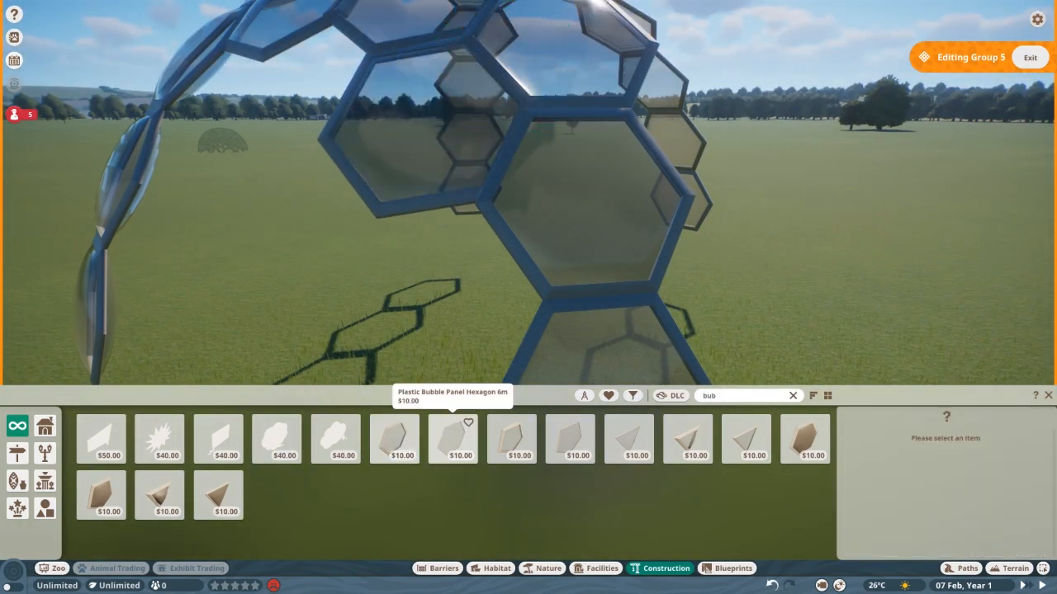
{"action": "left_click", "coordinate": [393, 439]}
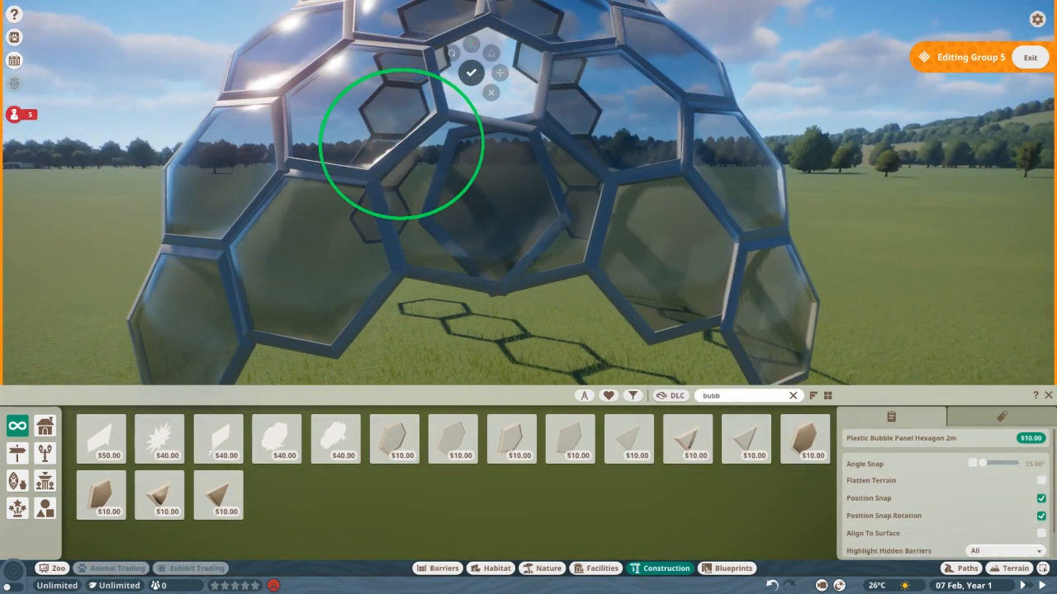
Confirm the hexagon panel fitted into the open gap in the dome wall.
{"action": "left_click", "coordinate": [512, 440]}
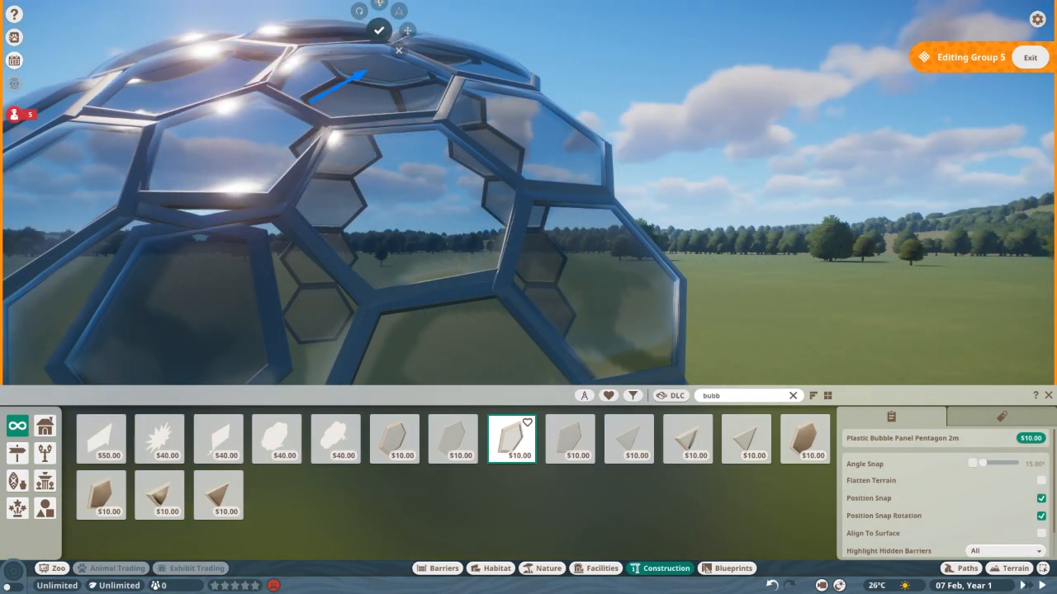
Switch to the Pentagon 2m bubble panel for the remaining gaps.
{"action": "scroll", "scroll_direction": "down", "scroll_amount": 3}
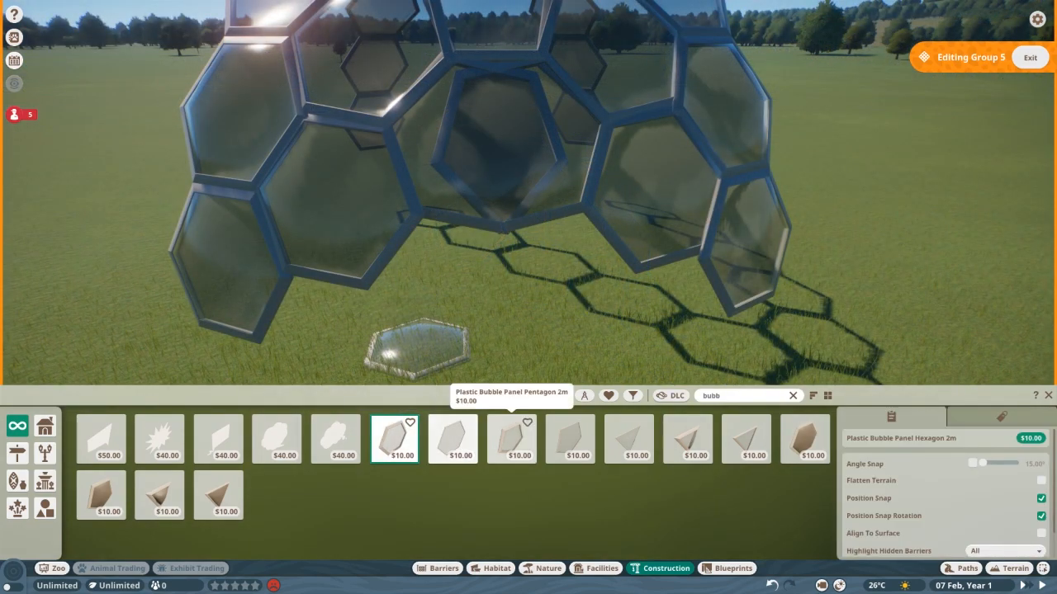
{"action": "left_click", "coordinate": [512, 439]}
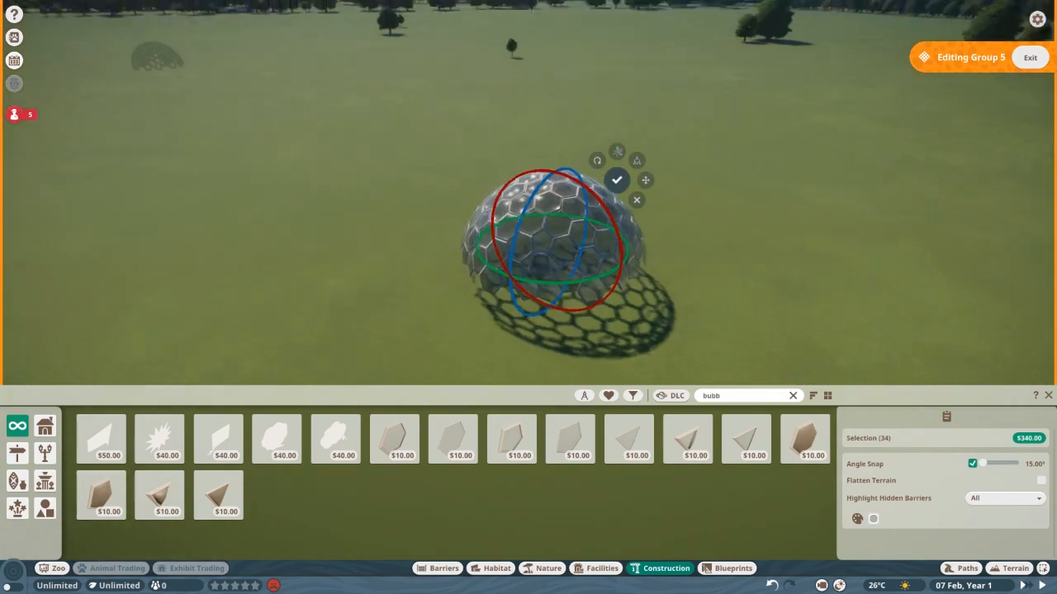
Confirm the whole dome's placement as one structure on the grass.
{"action": "left_click", "coordinate": [621, 178]}
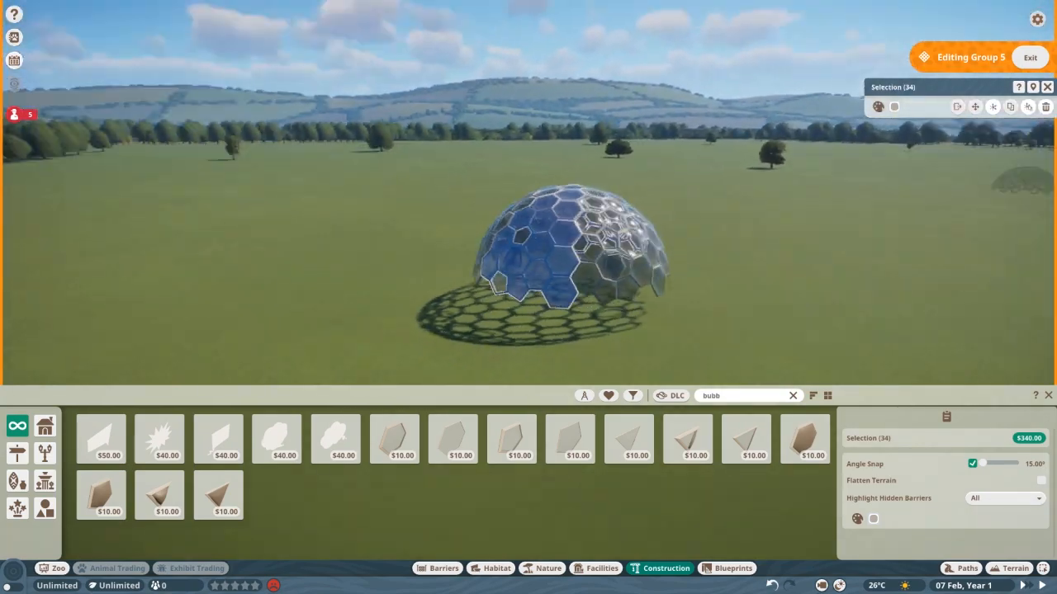